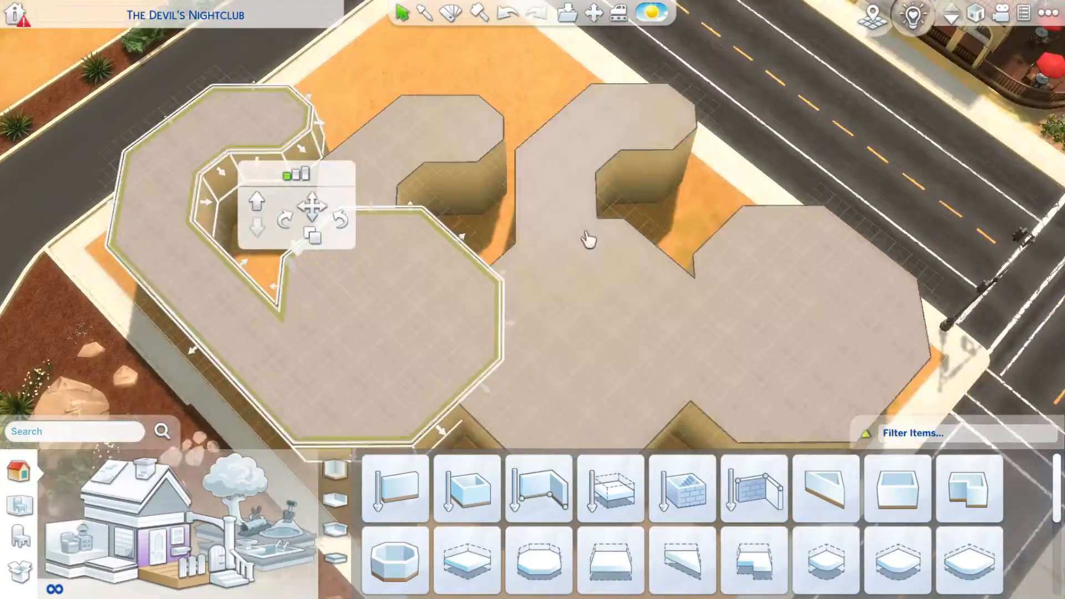
Drop the curved room block into its spot in the 666 layout.
{"action": "left_click", "coordinate": [393, 497]}
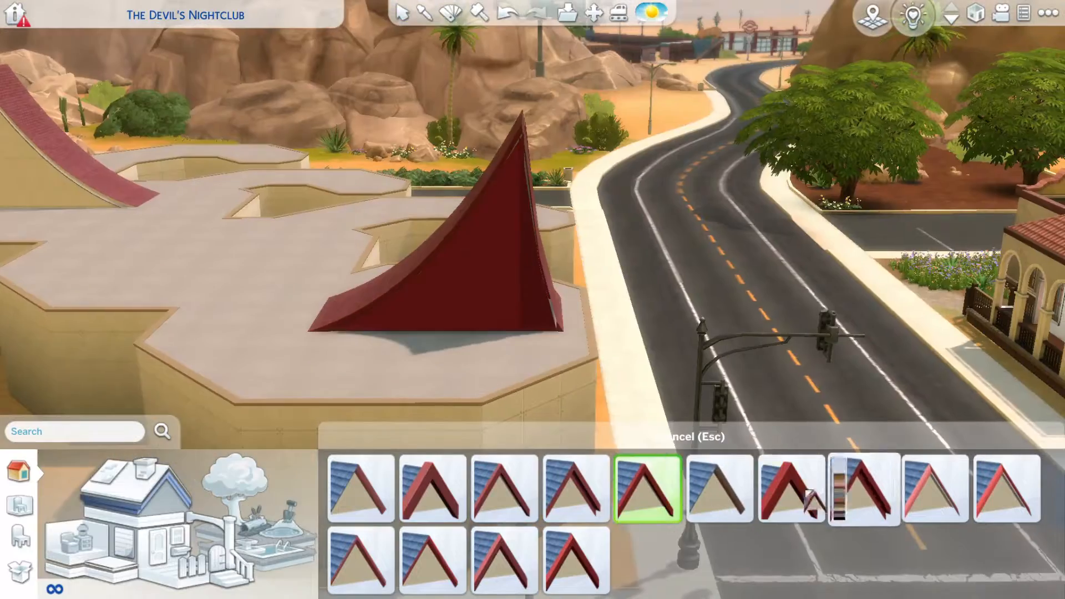
Place the red gable roof piece on top of the building as a horn.
{"action": "left_click", "coordinate": [790, 497]}
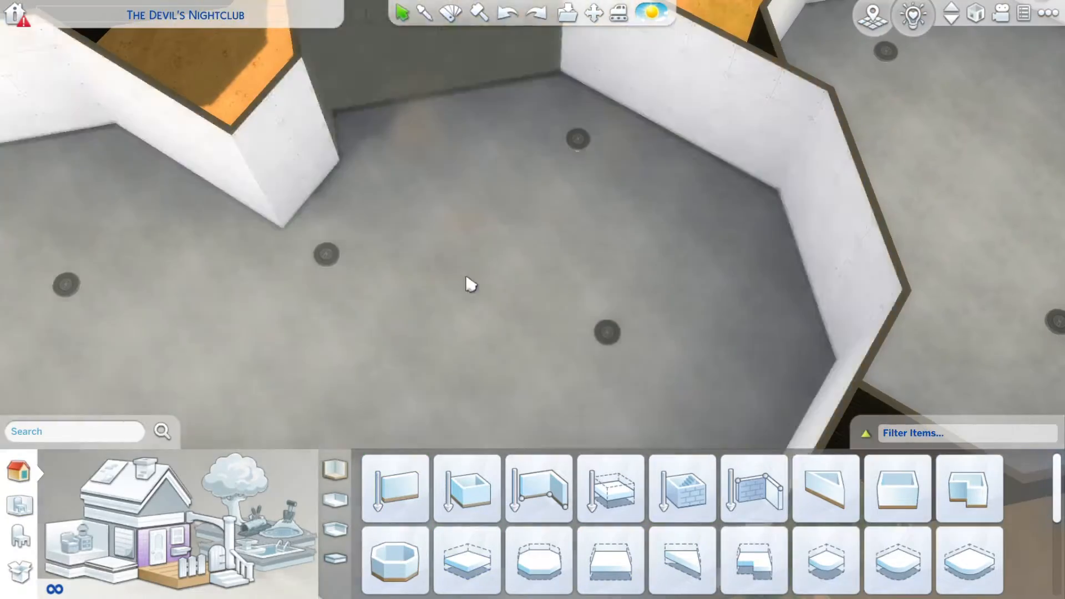
Reposition the hexagonal backstage room and raise its floor platform higher.
{"action": "left_click", "coordinate": [391, 495]}
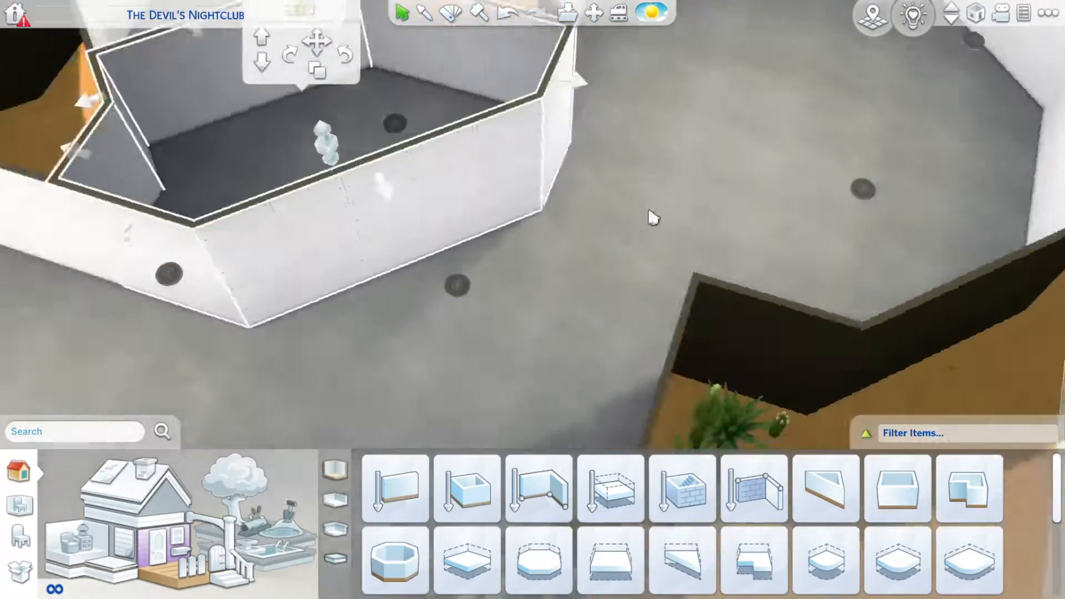
{"action": "left_click", "coordinate": [537, 497]}
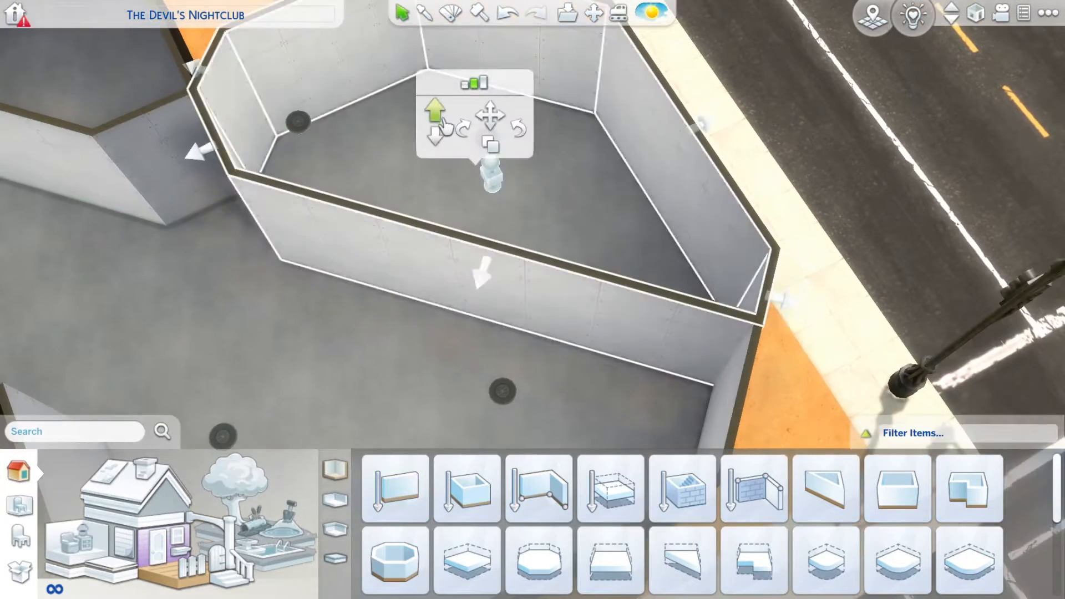
{"action": "left_click", "coordinate": [392, 499]}
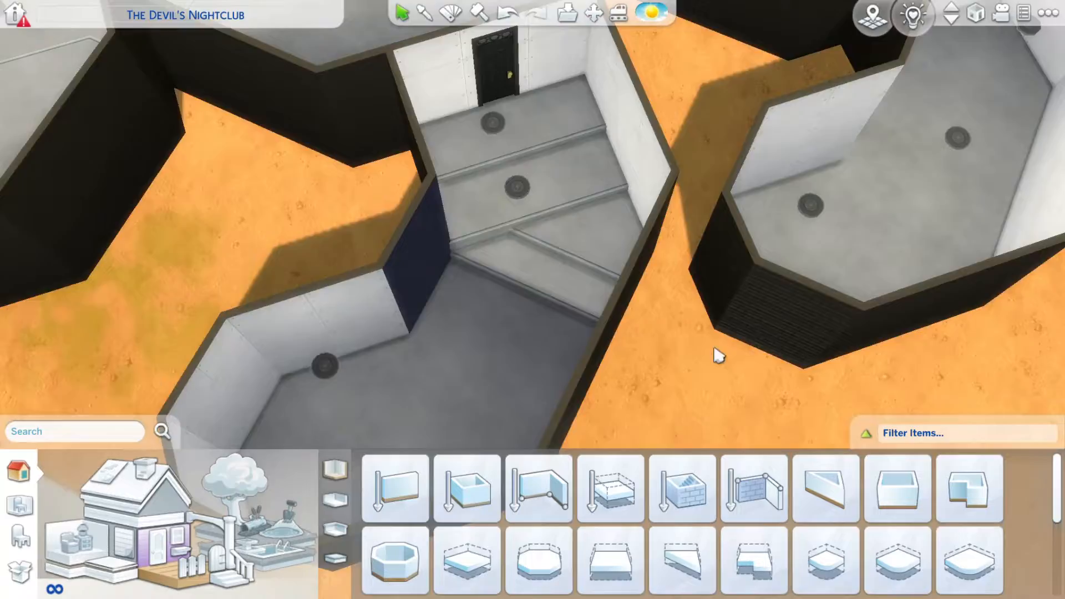
{"action": "left_click", "coordinate": [394, 498]}
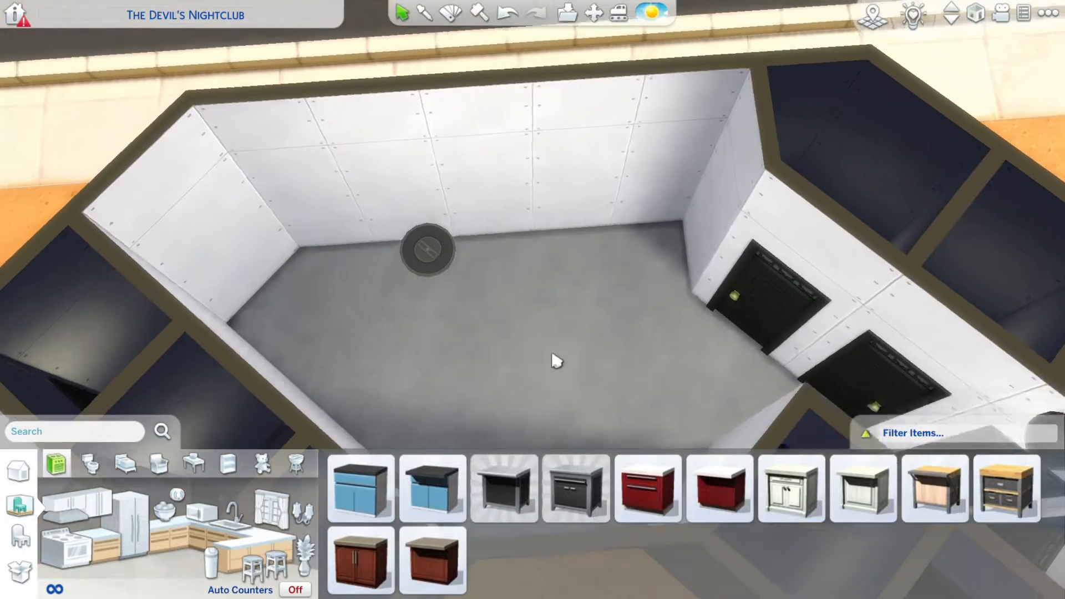
Place a black door on the backstage room wall.
{"action": "left_click", "coordinate": [651, 495]}
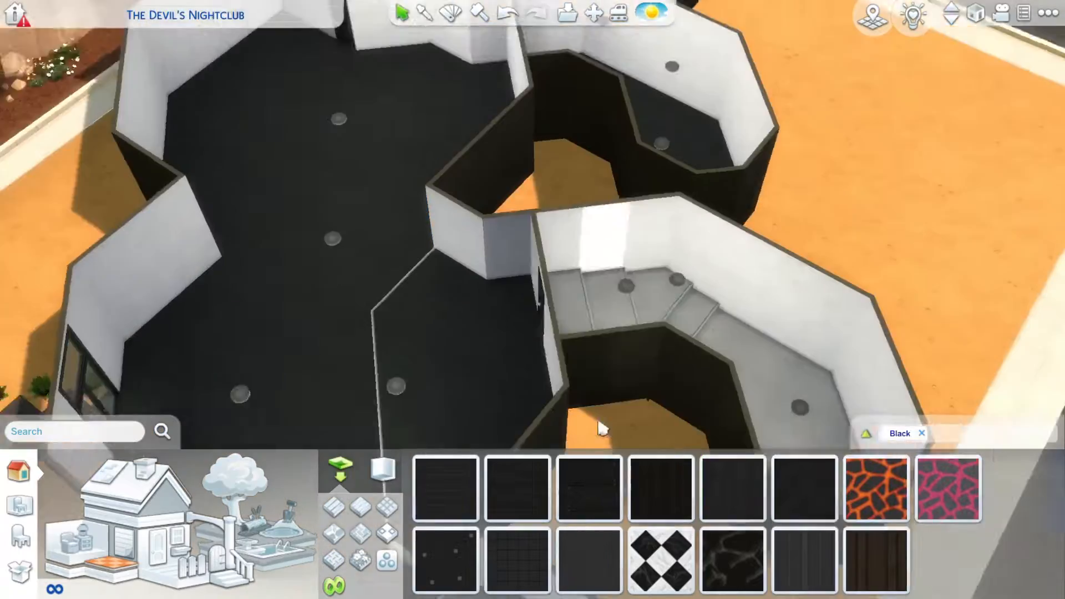
Paint the room floors with a black floor tile.
{"action": "left_click", "coordinate": [807, 495]}
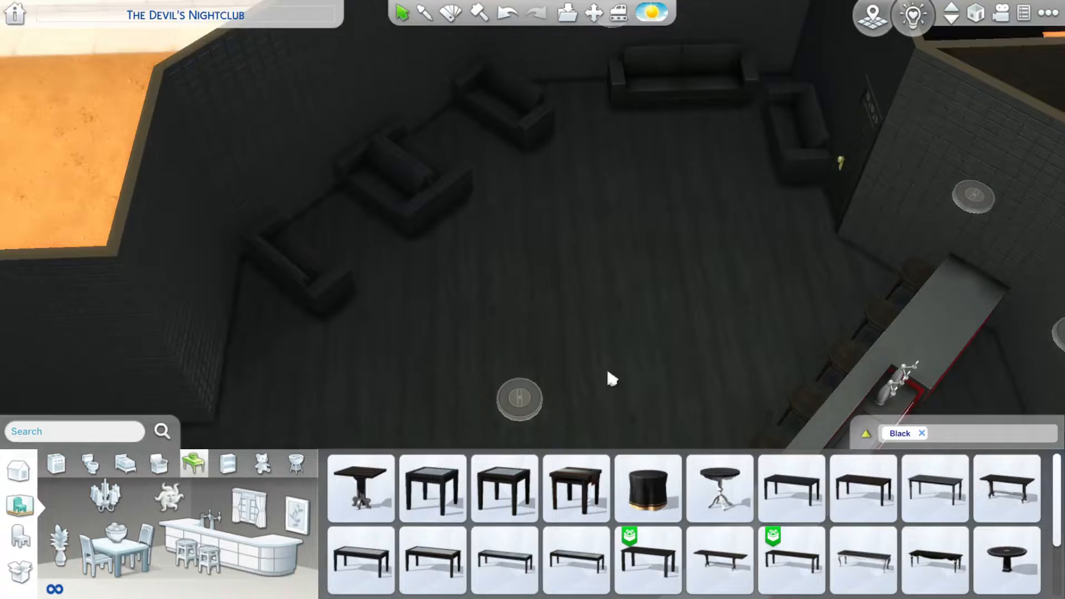
Place red-cushioned dining chairs at the glass tables and add a dark coffee table.
{"action": "left_click", "coordinate": [431, 489]}
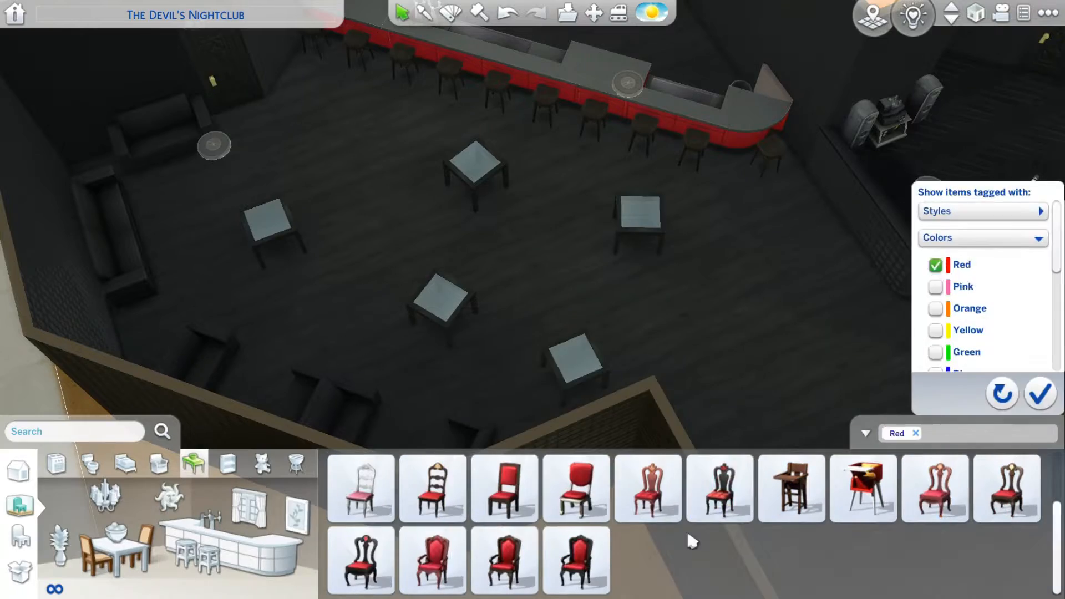
{"action": "left_click", "coordinate": [1041, 394]}
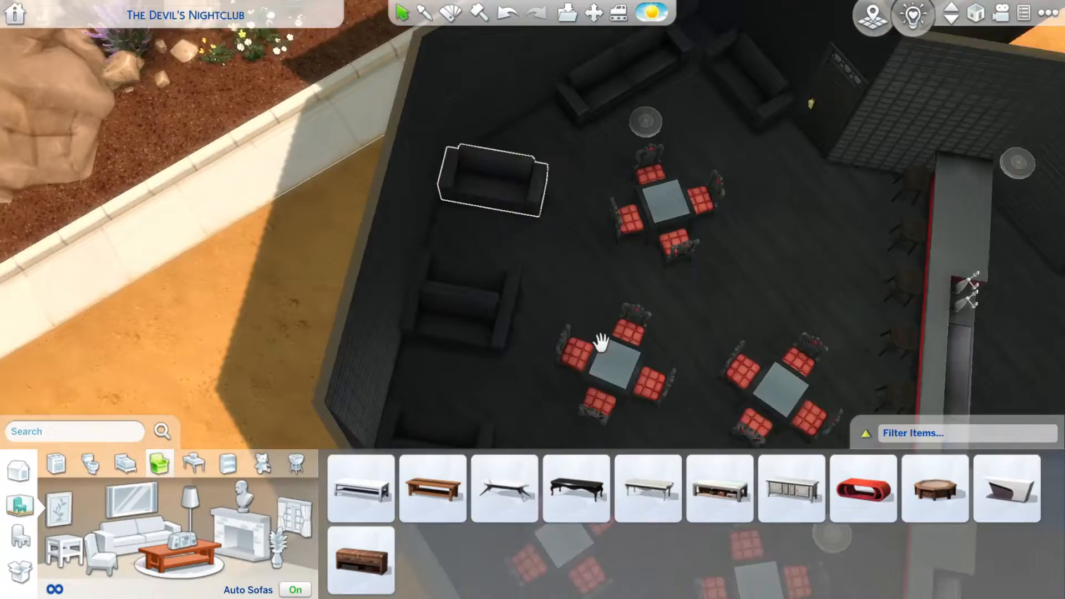
{"action": "left_click", "coordinate": [576, 496]}
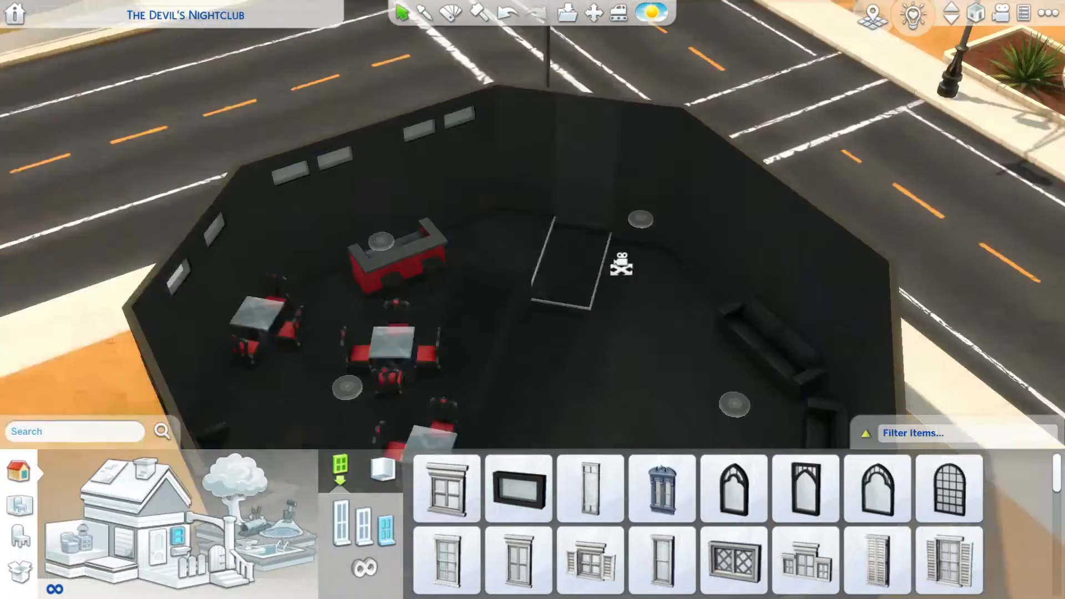
Place dark coffee tables between the sofas and a black wardrobe backstage.
{"action": "left_click", "coordinate": [517, 492]}
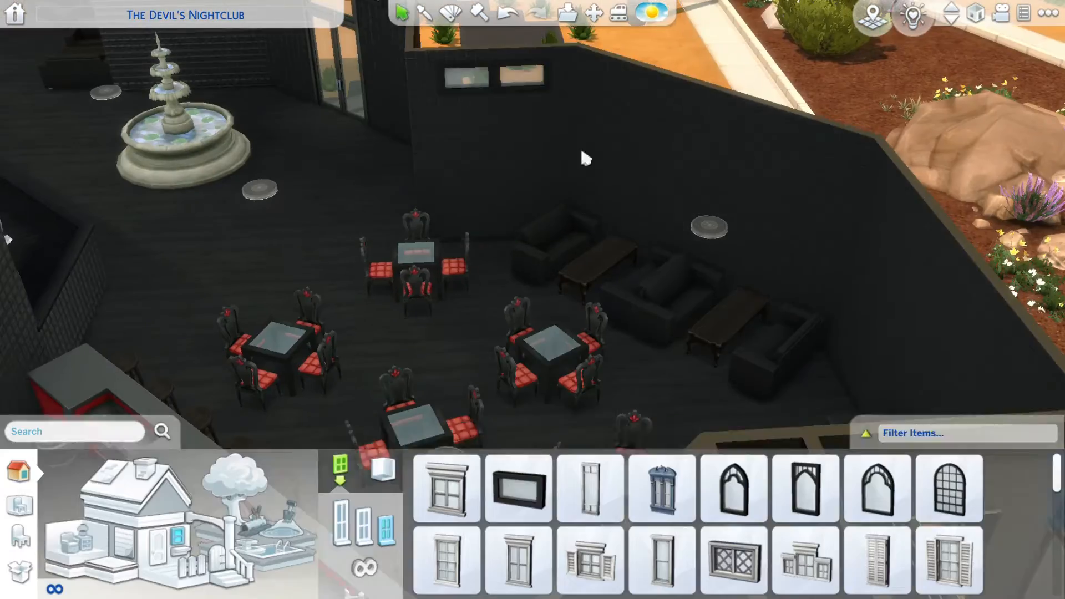
{"action": "left_click", "coordinate": [518, 492]}
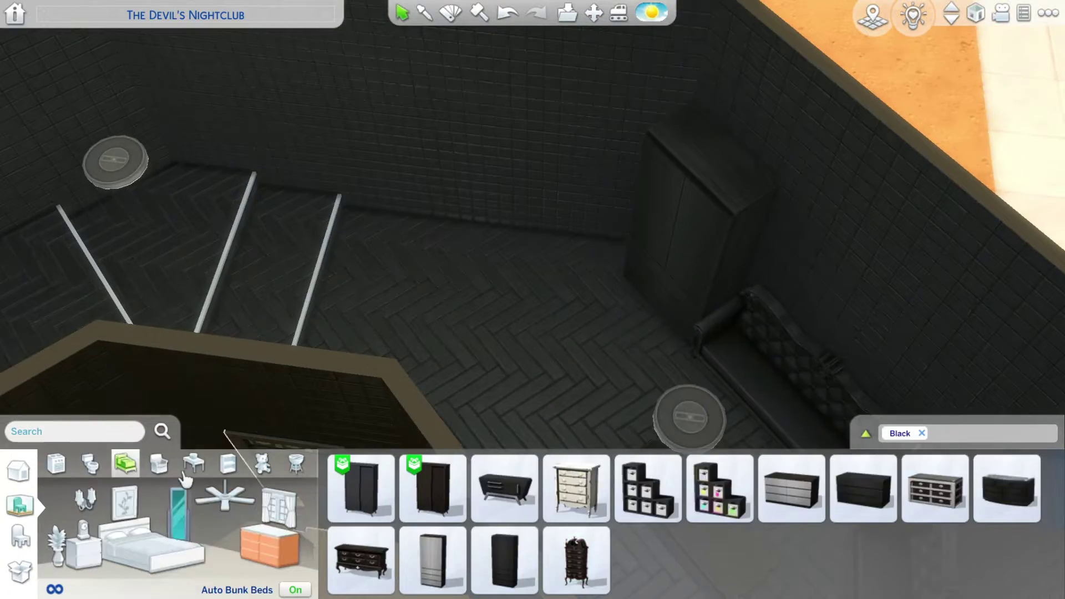
Add black storage furniture and a decoration to the backstage room.
{"action": "left_click", "coordinate": [228, 466]}
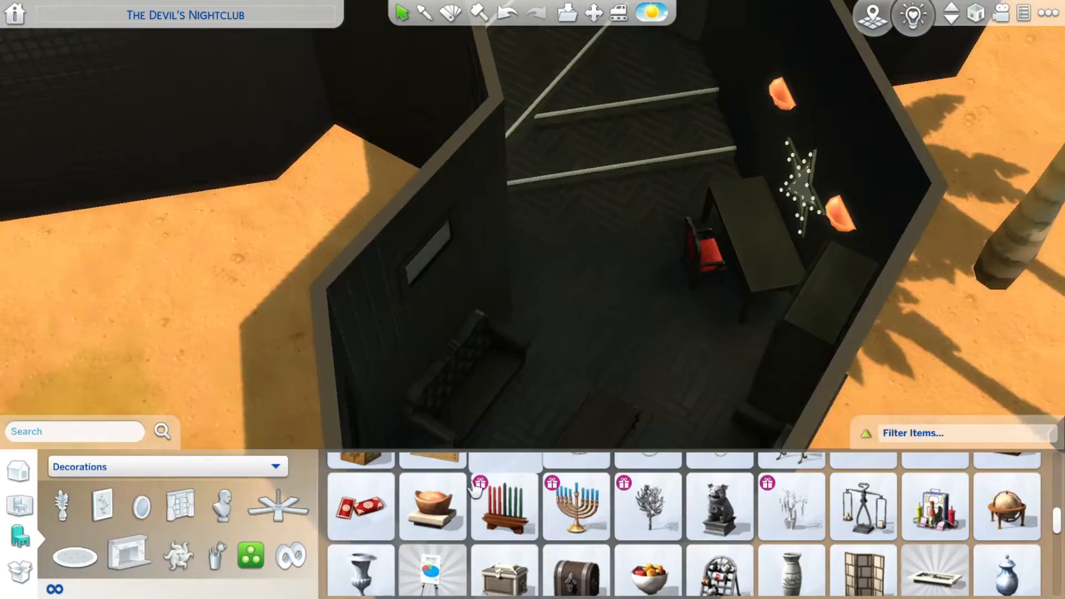
{"action": "left_click", "coordinate": [431, 511]}
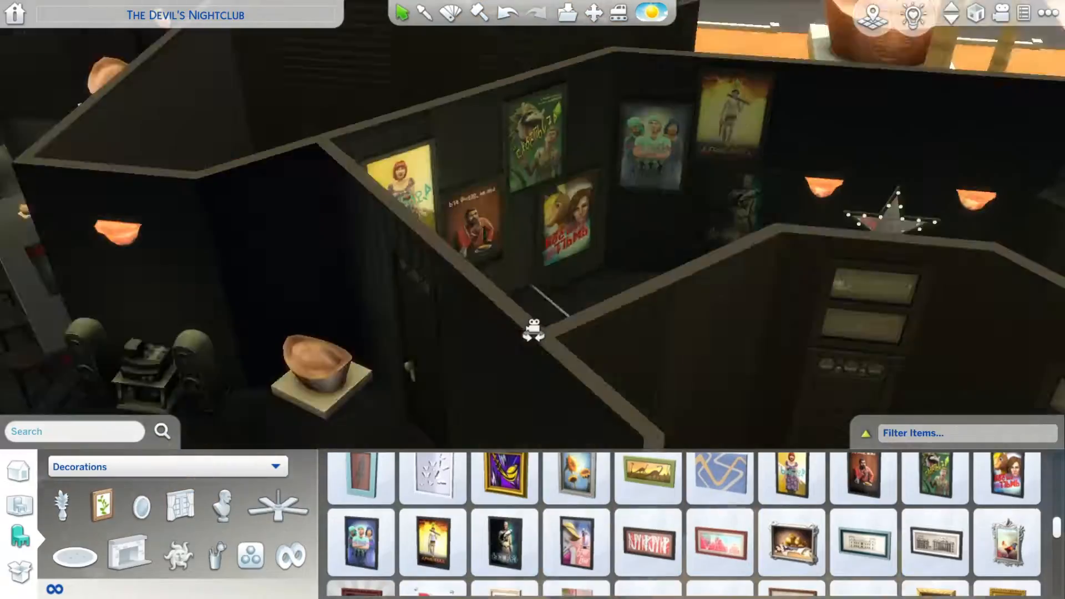
Hang the three-performer poster on the club's black wall.
{"action": "left_click", "coordinate": [791, 481]}
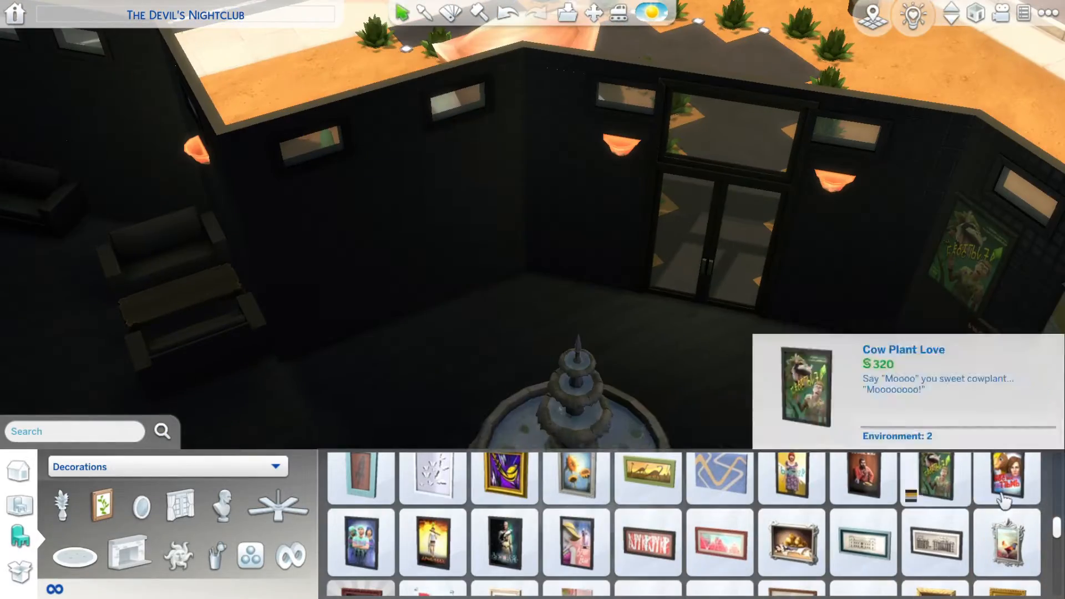
{"action": "left_click", "coordinate": [361, 549]}
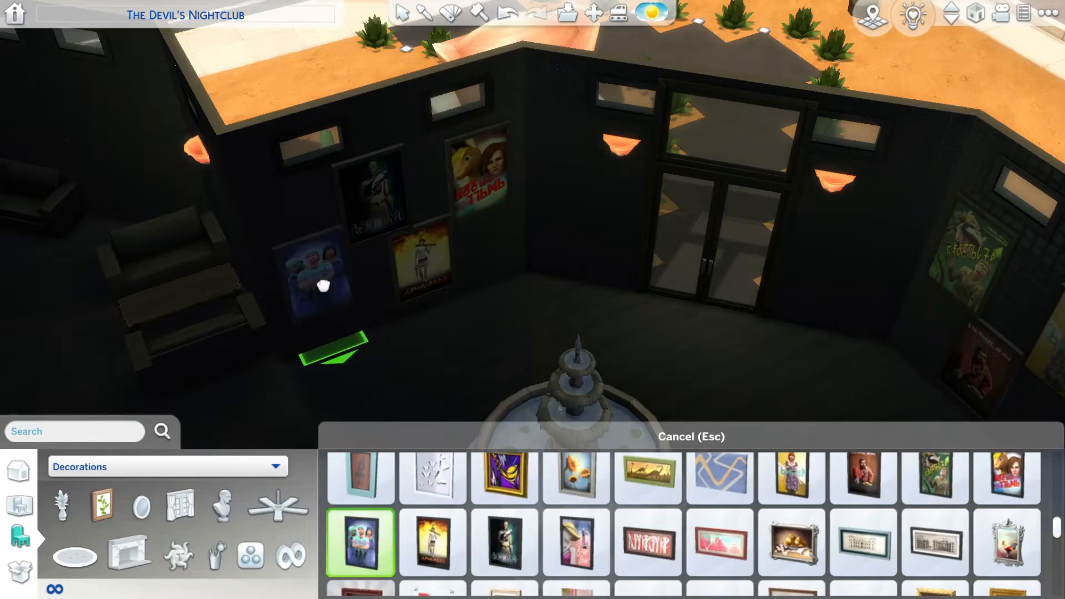